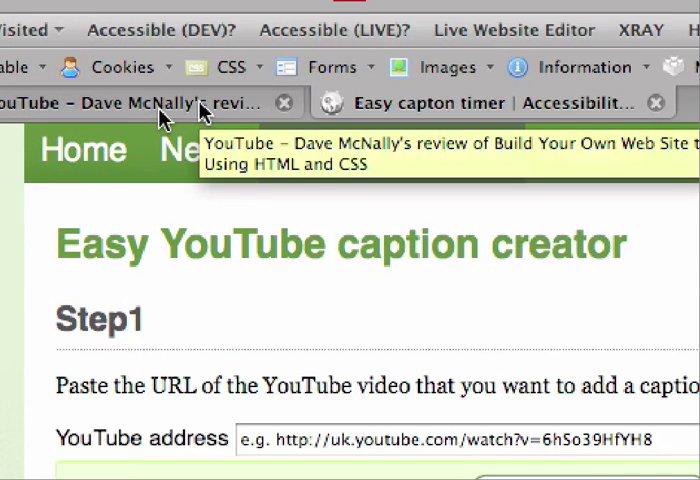
Copy the review video's URL from YouTube into the Step 1 YouTube address field
{"action": "left_click", "coordinate": [150, 104]}
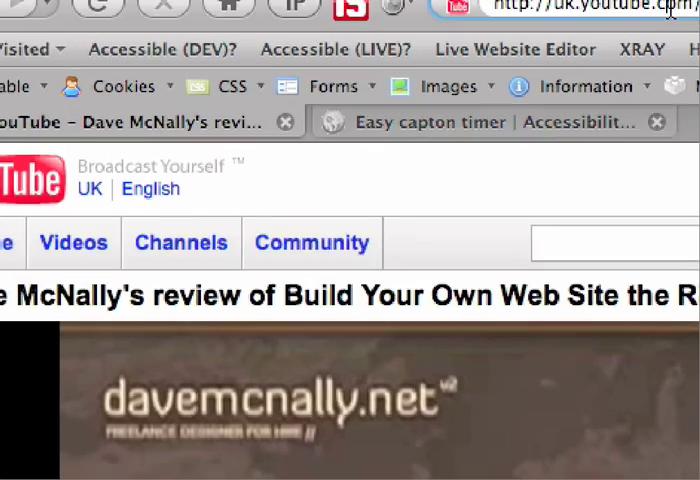
{"action": "left_click", "coordinate": [430, 122]}
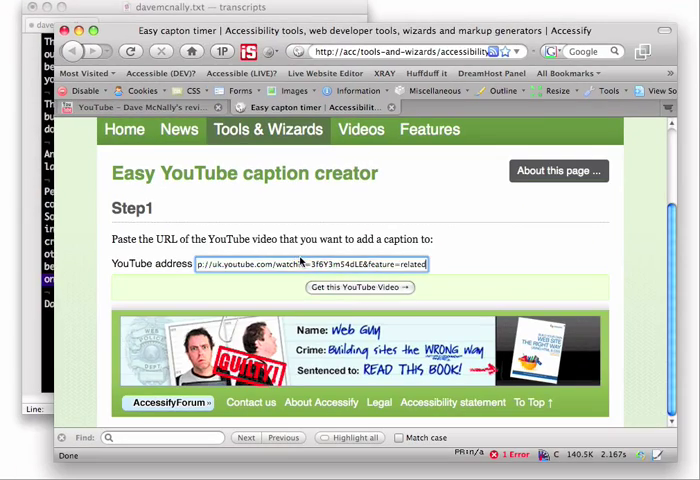
{"action": "left_click", "coordinate": [360, 288]}
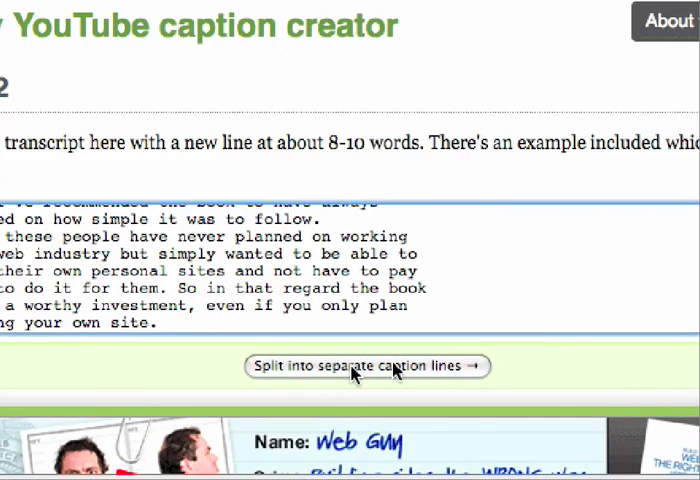
Split the pasted transcript into separate pending caption lines
{"action": "left_click", "coordinate": [366, 366]}
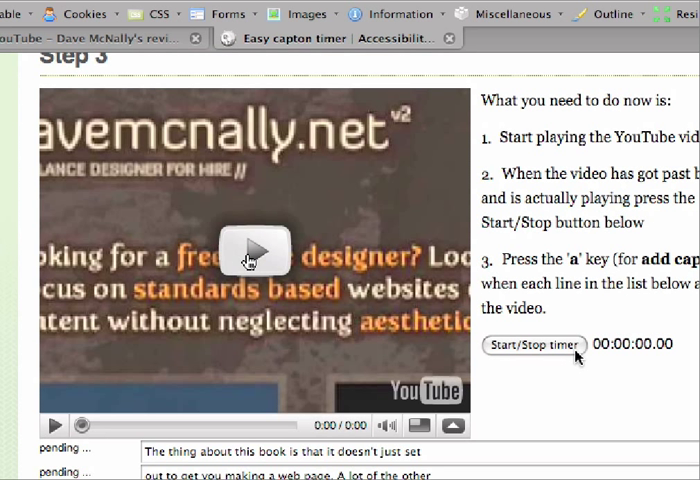
{"action": "mouse_move", "coordinate": [284, 252]}
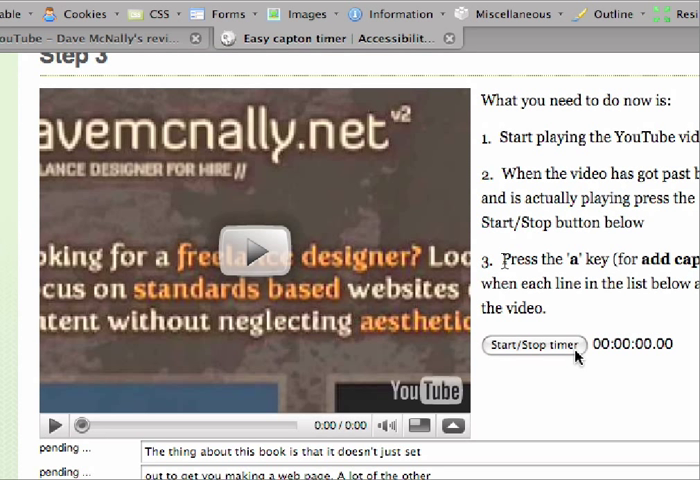
{"action": "mouse_move", "coordinate": [618, 272]}
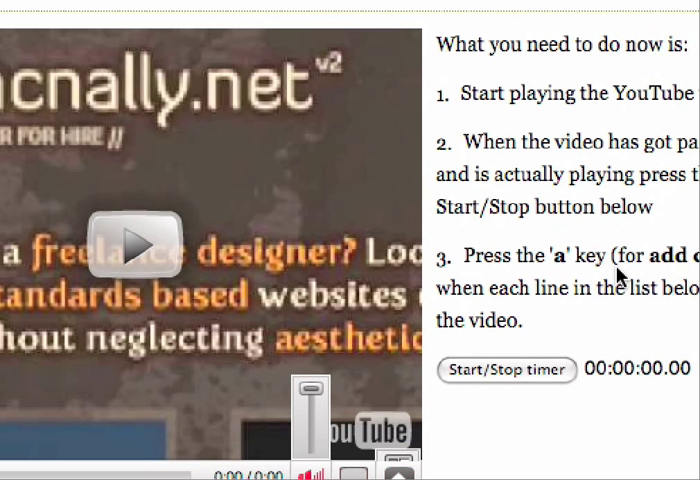
{"action": "mouse_move", "coordinate": [558, 264]}
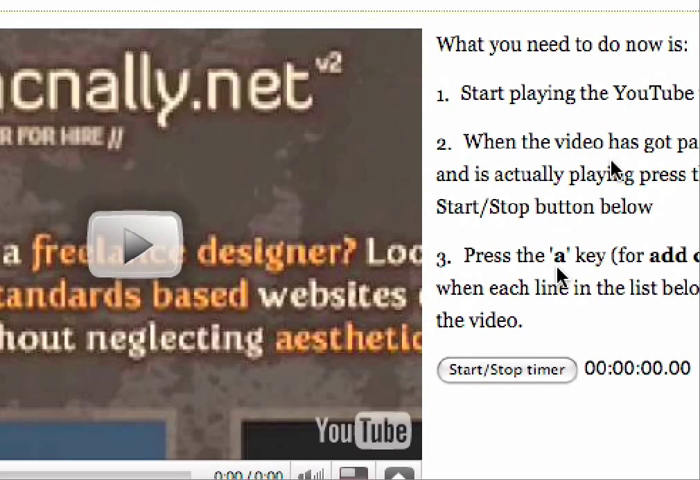
{"action": "mouse_move", "coordinate": [598, 244]}
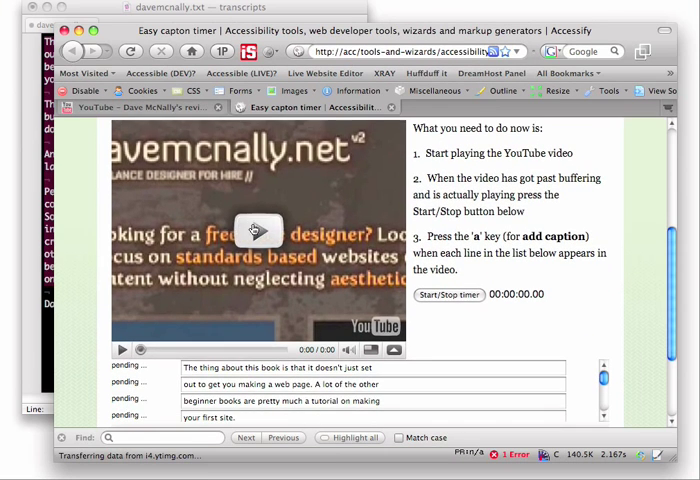
Play the review video and start the Step 3 caption timer
{"action": "left_click", "coordinate": [256, 230]}
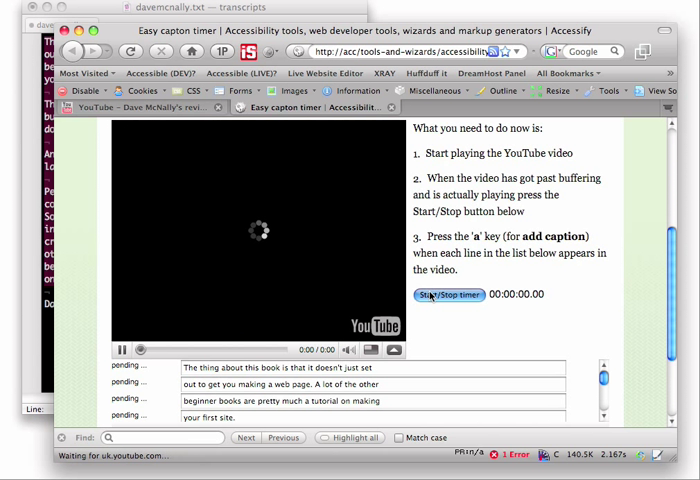
{"action": "left_click", "coordinate": [448, 294]}
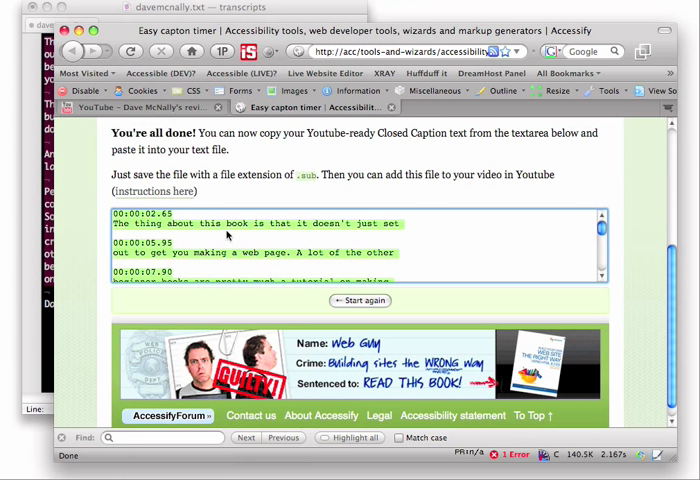
{"action": "scroll", "scroll_direction": "down", "scroll_amount": 3}
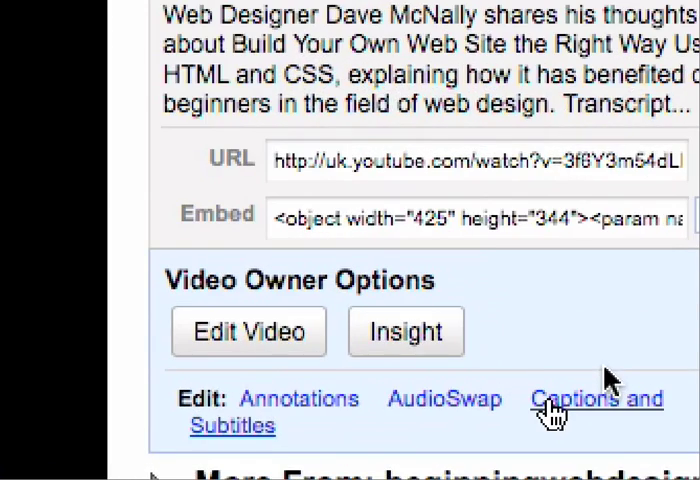
Reach the Captions and Subtitles page and browse for a caption file to upload
{"action": "left_click", "coordinate": [594, 398]}
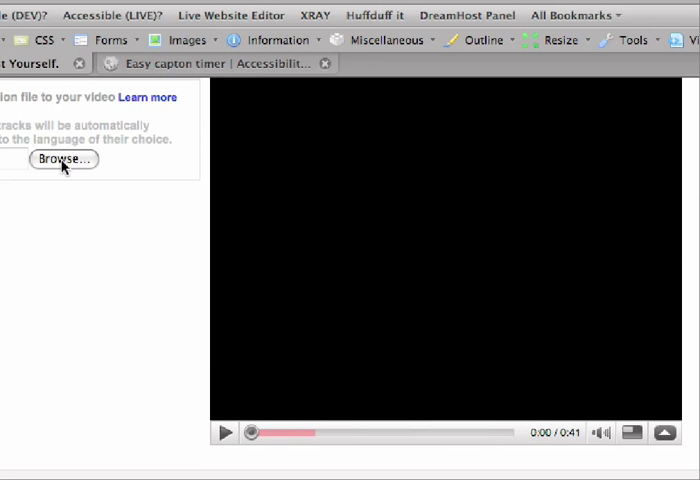
{"action": "left_click", "coordinate": [64, 160]}
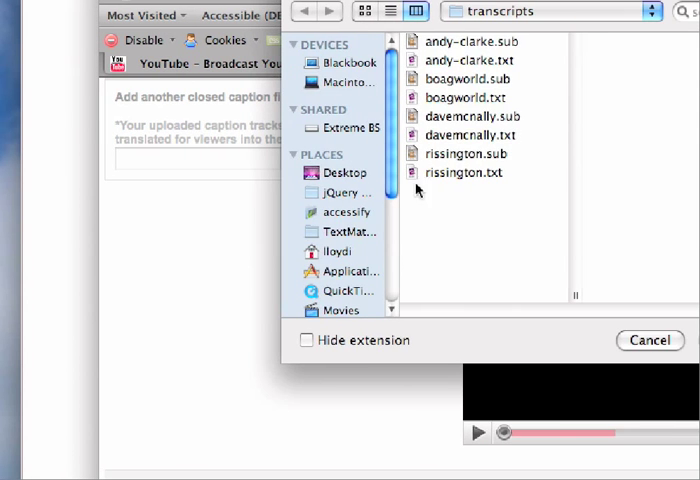
{"action": "left_click", "coordinate": [648, 340]}
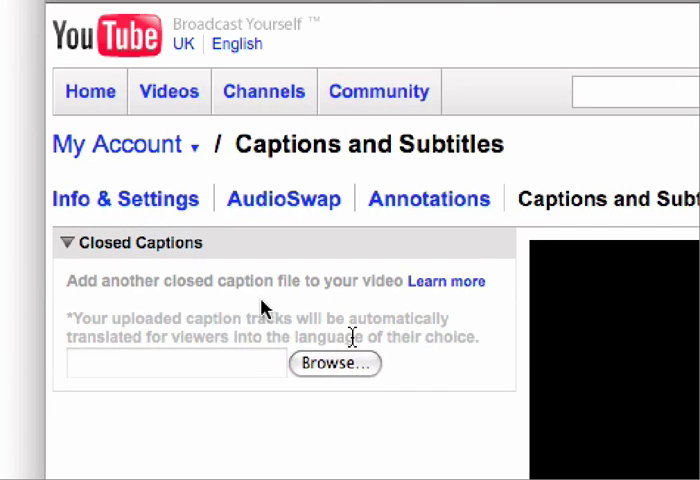
{"action": "left_click", "coordinate": [336, 364]}
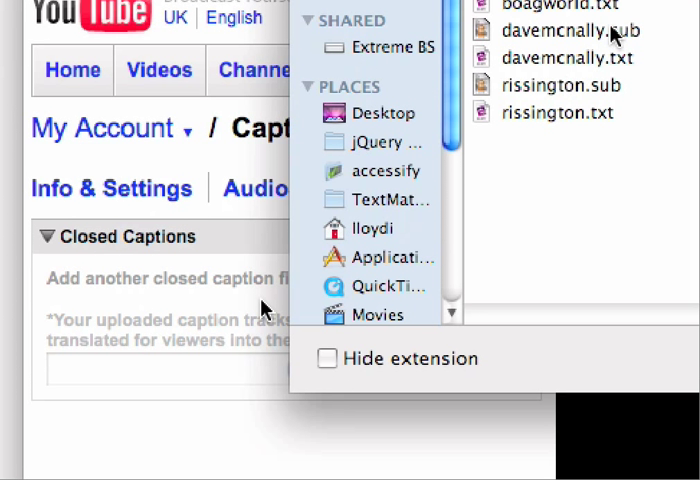
{"action": "left_click", "coordinate": [564, 32]}
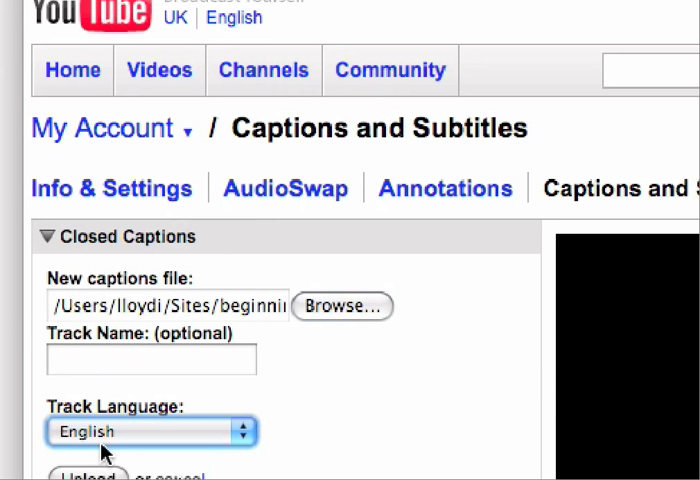
{"action": "left_click", "coordinate": [88, 474]}
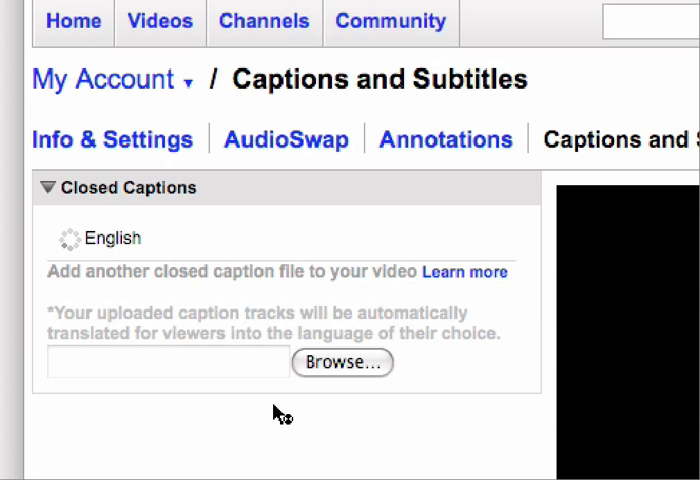
{"action": "mouse_move", "coordinate": [388, 292]}
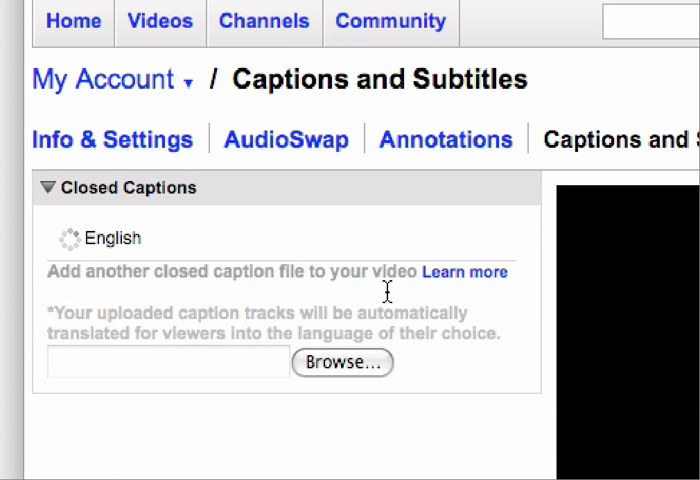
Scroll down to the 'Caption successfully uploaded' confirmation for the English track
{"action": "scroll", "scroll_direction": "down", "scroll_amount": 3}
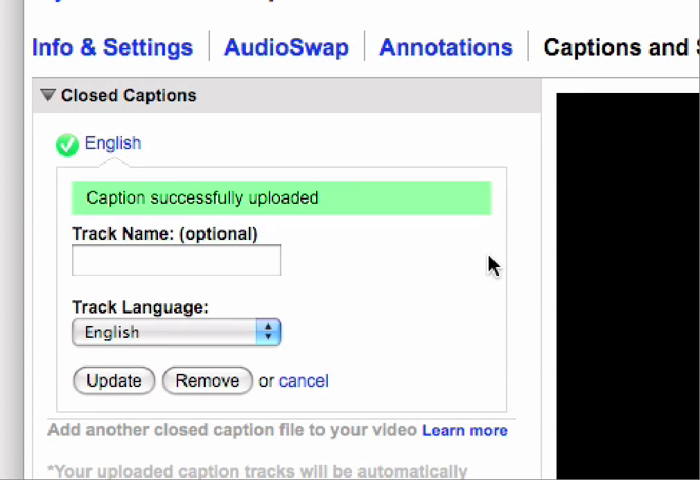
{"action": "mouse_move", "coordinate": [300, 280]}
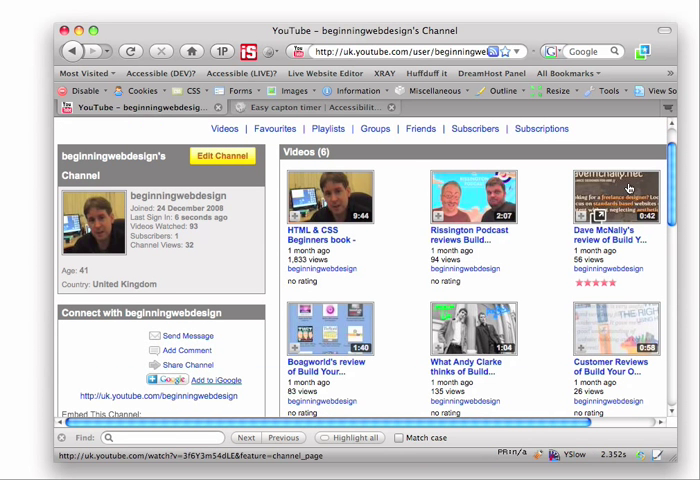
Reopen Dave McNally's review video from the channel page and scroll its watch page
{"action": "left_click", "coordinate": [610, 190]}
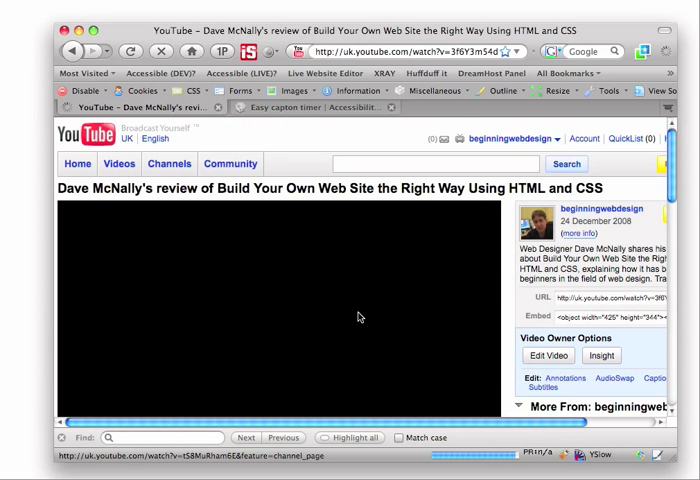
{"action": "scroll", "scroll_direction": "down", "scroll_amount": 3}
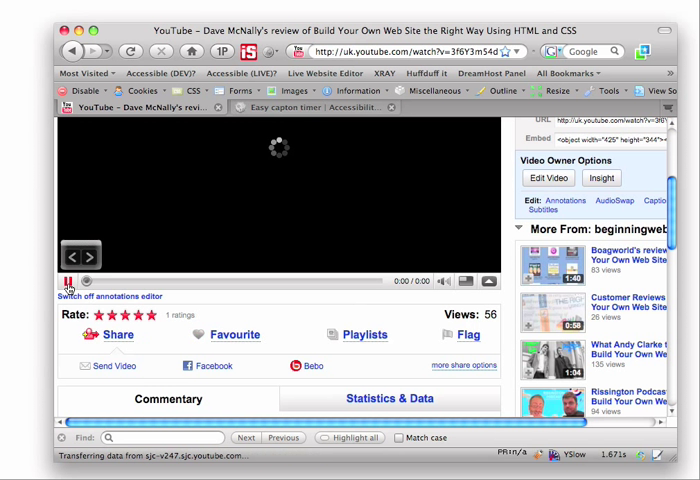